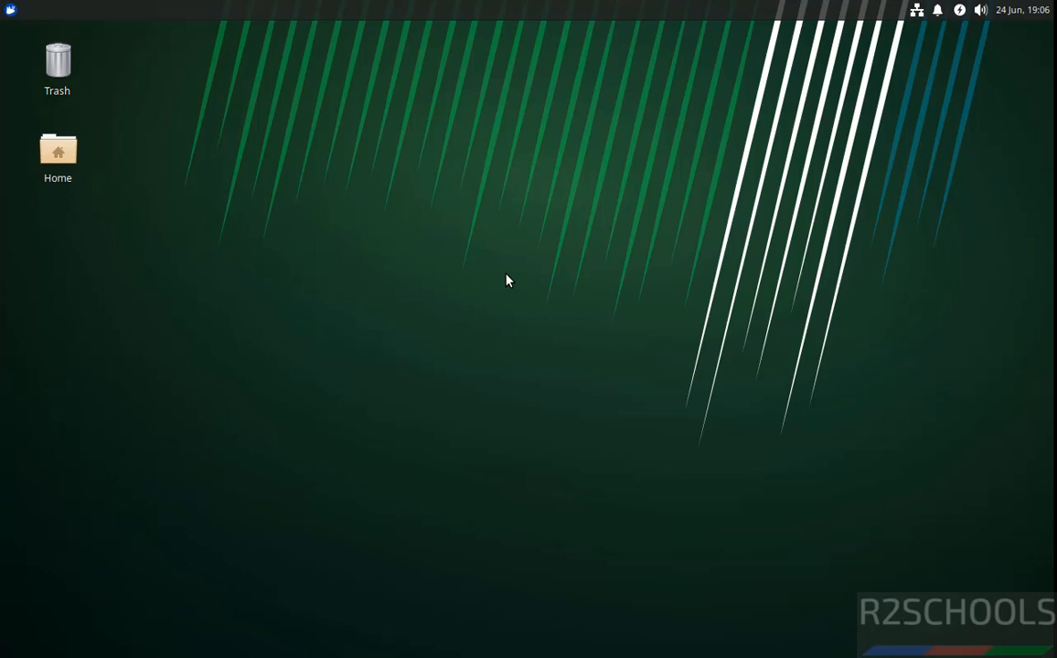
mouse_move(88, 35)
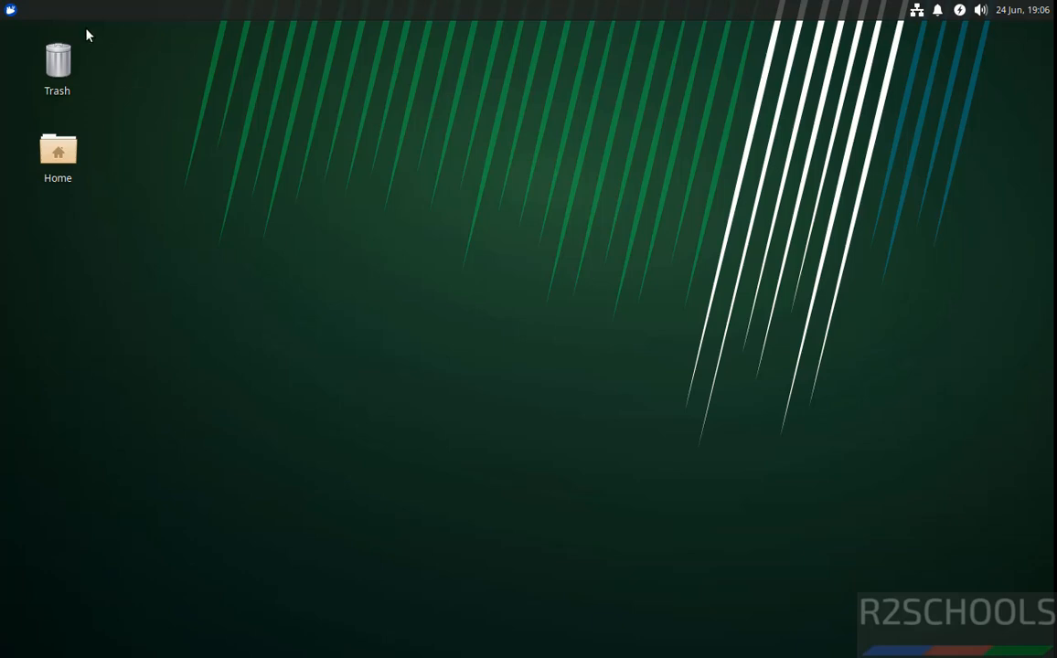
Step: Search the Whisker Menu for 'googl', find nothing installed and close the menu
click(10, 10)
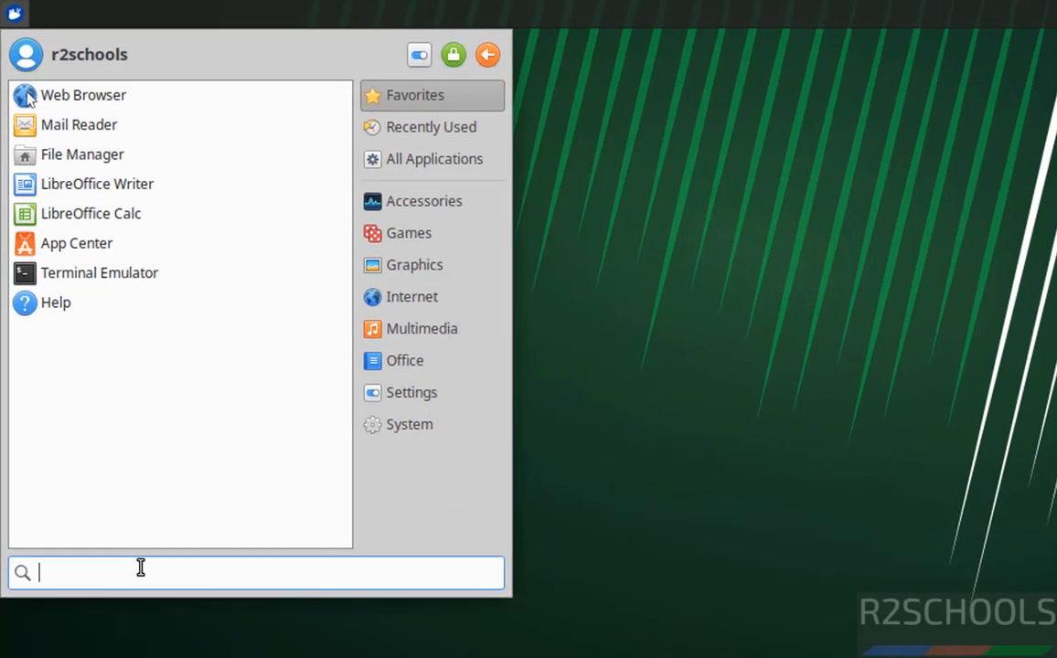
text(googl)
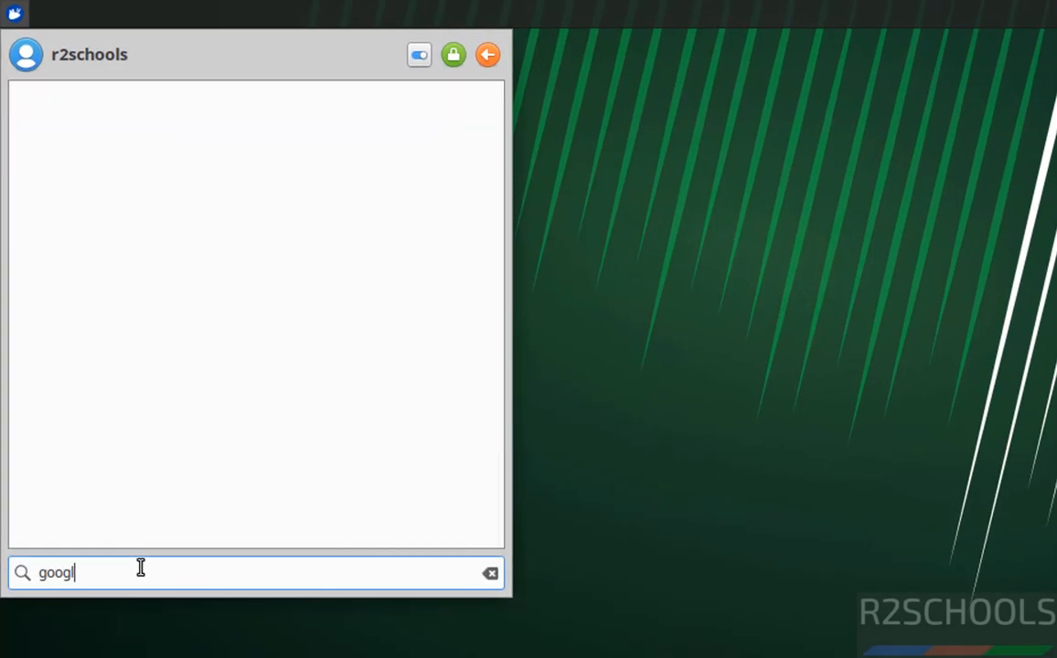
click(487, 54)
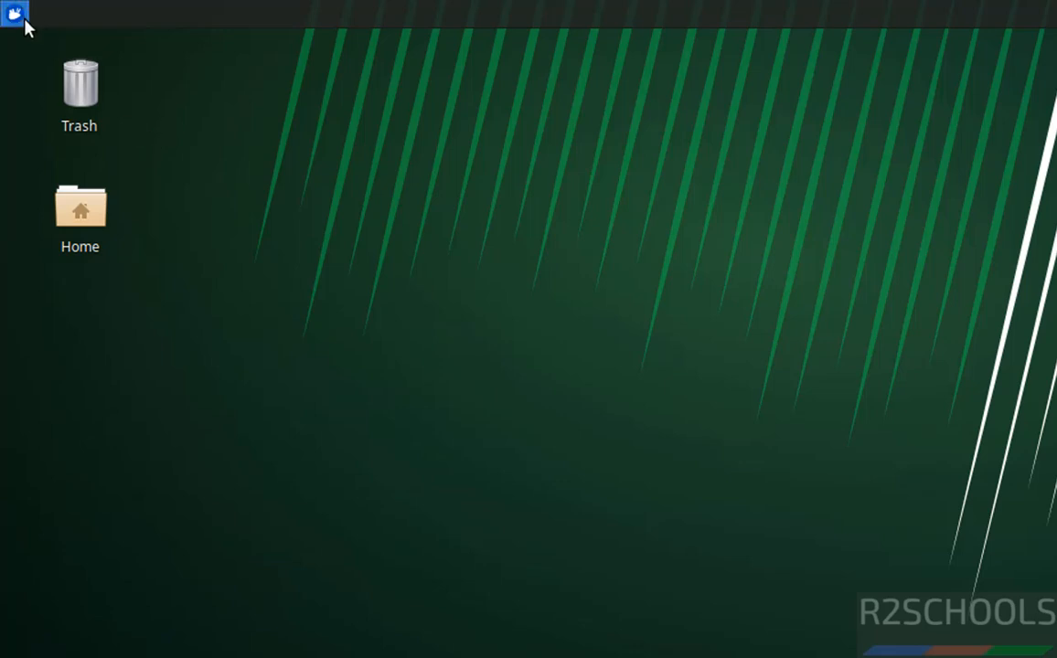
Step: Search the Whisker Menu for 'fire' and launch Firefox from the results
click(14, 13)
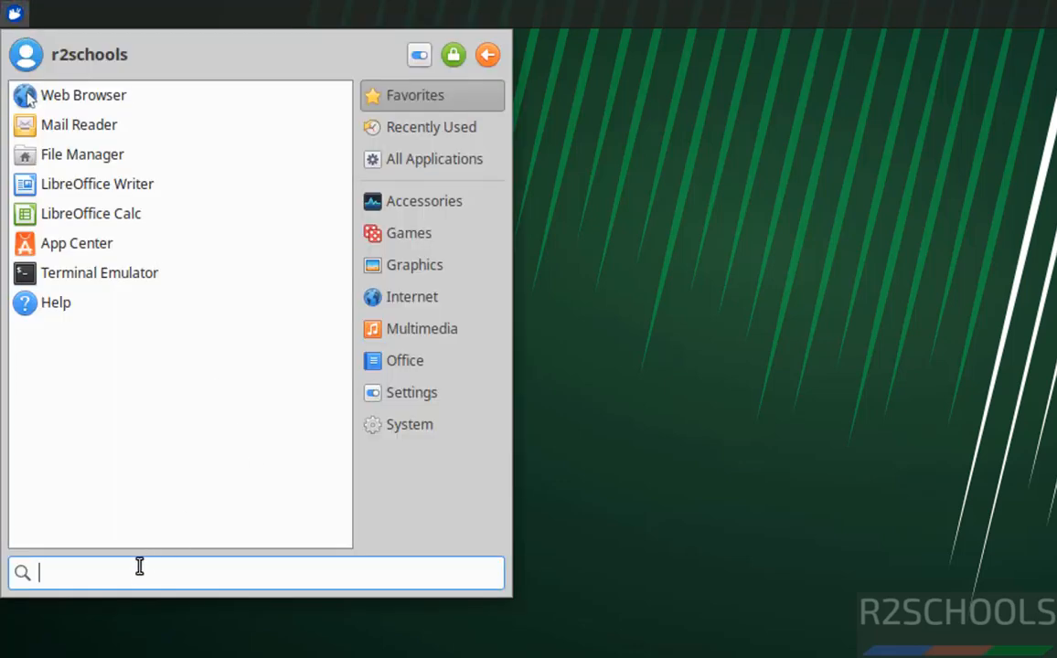
text(fi)
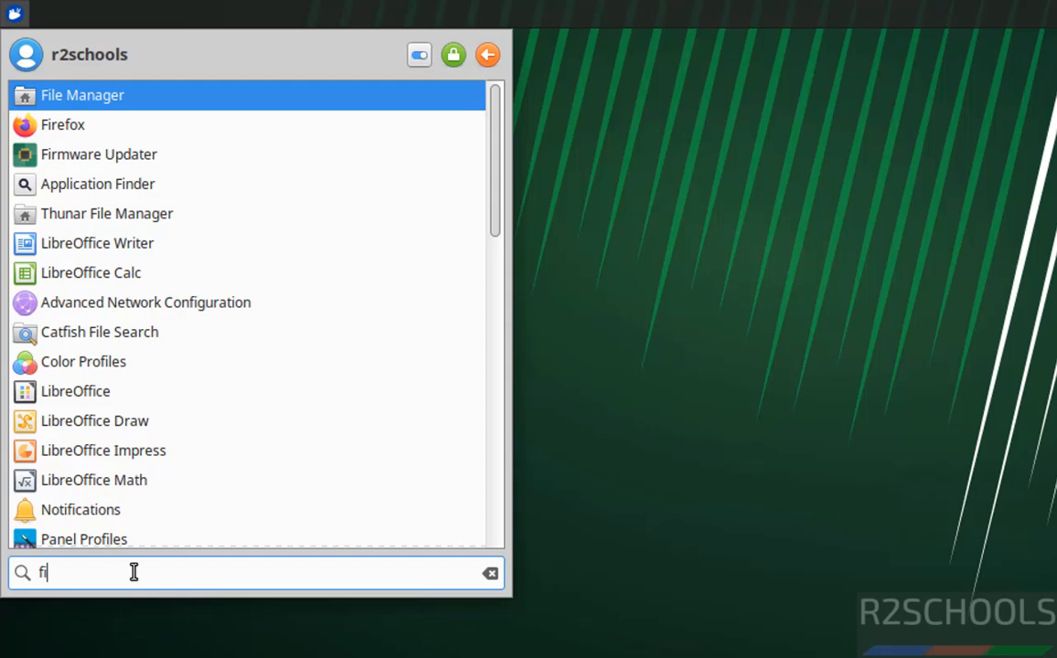
text(re)
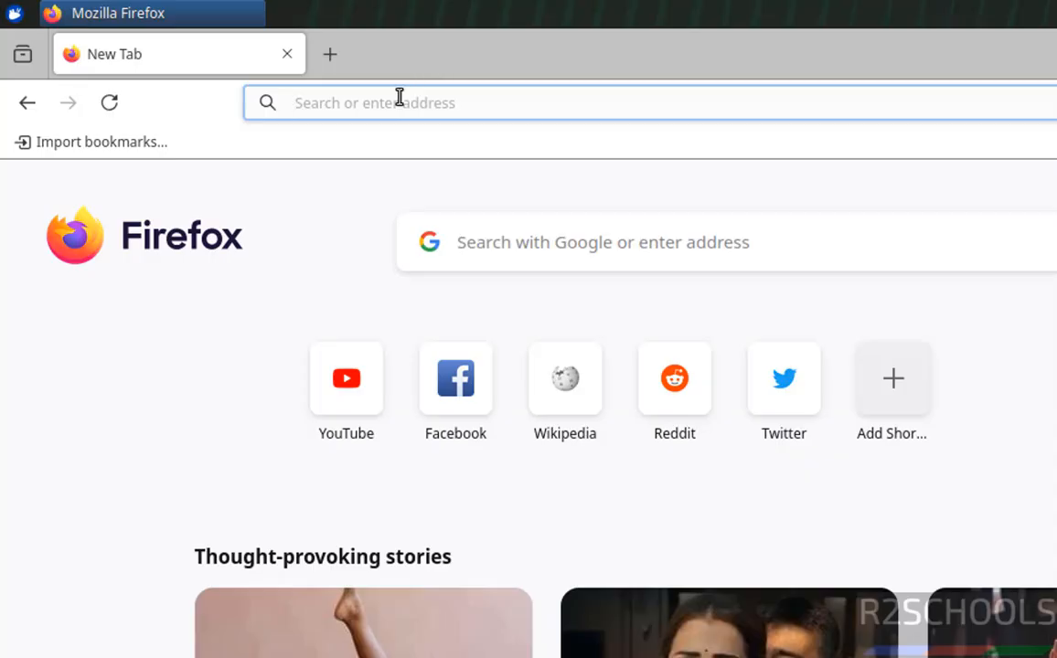
text(https://www.google.com)
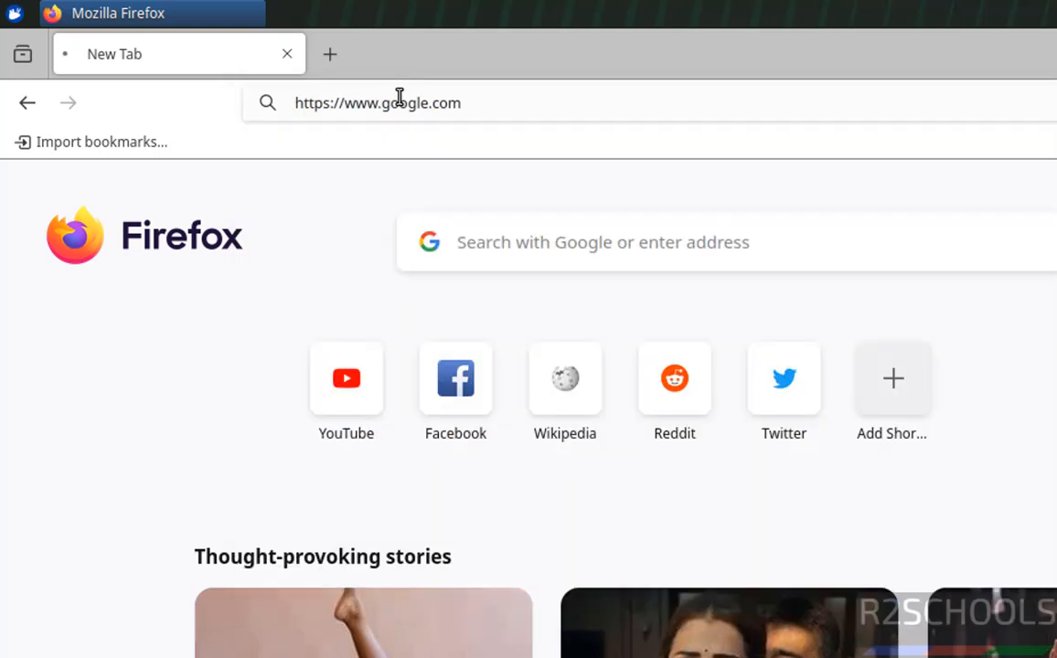
key(Return)
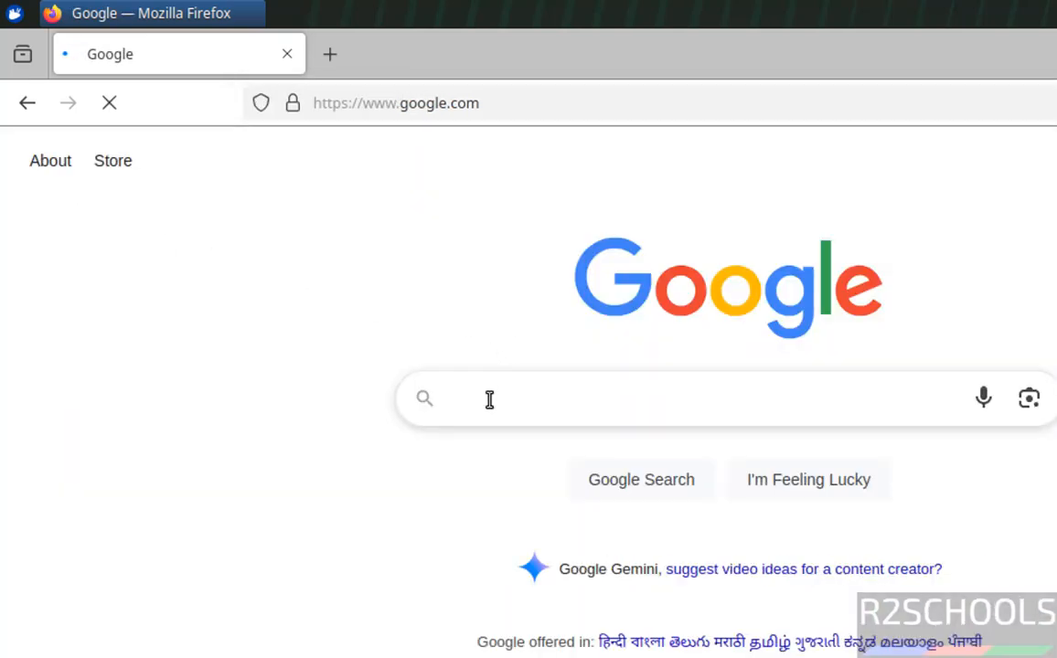
Step: Run a Google search for 'download google chrome'
text(download g)
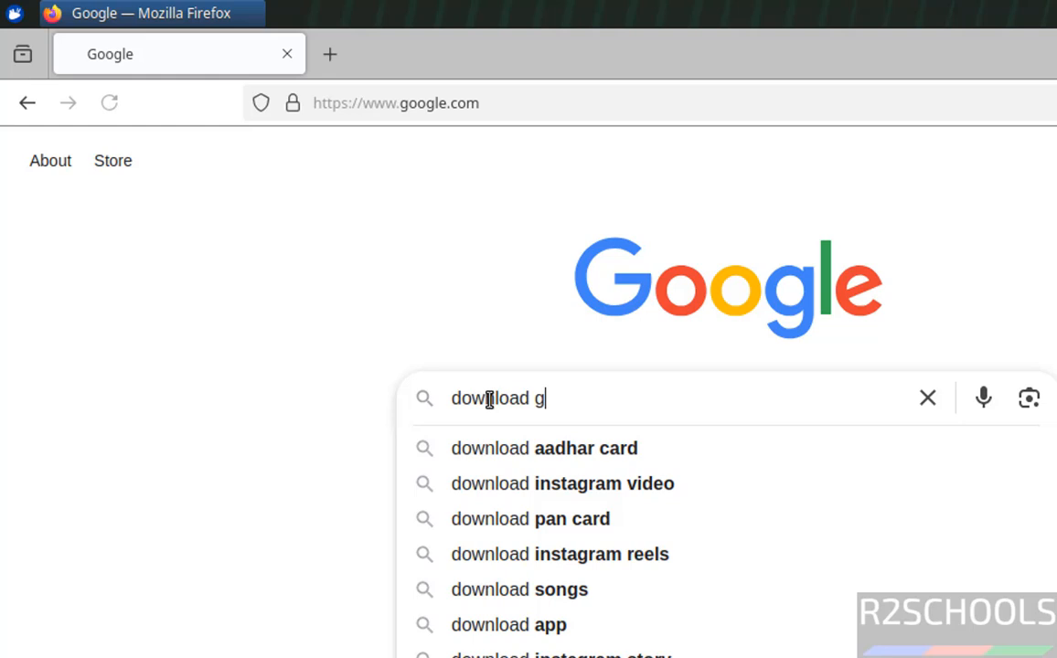
text(oogle chr)
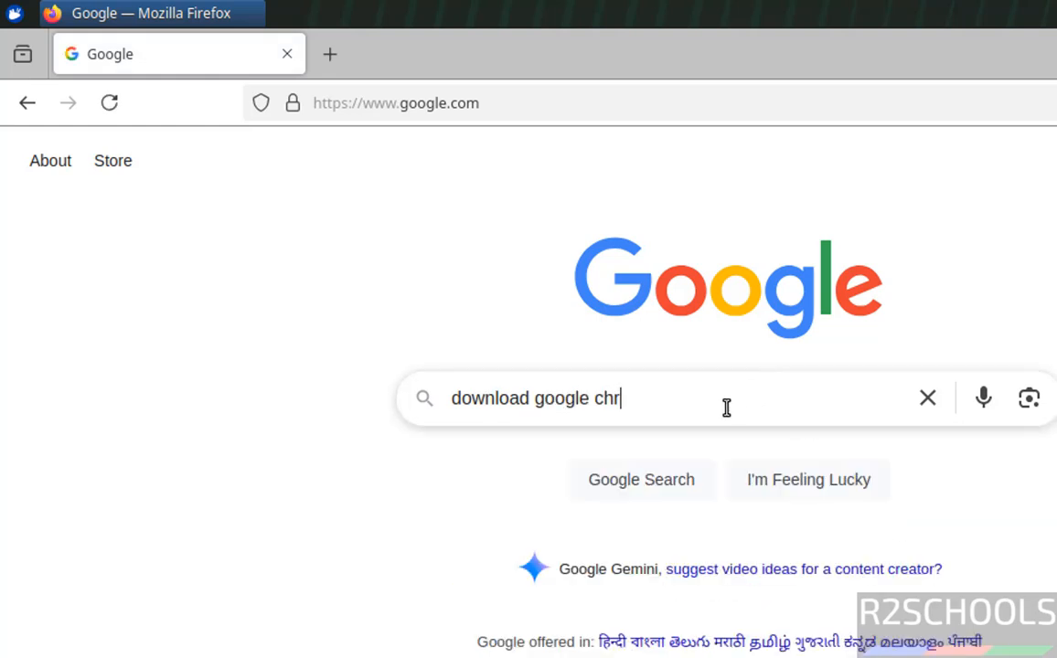
text(ome)
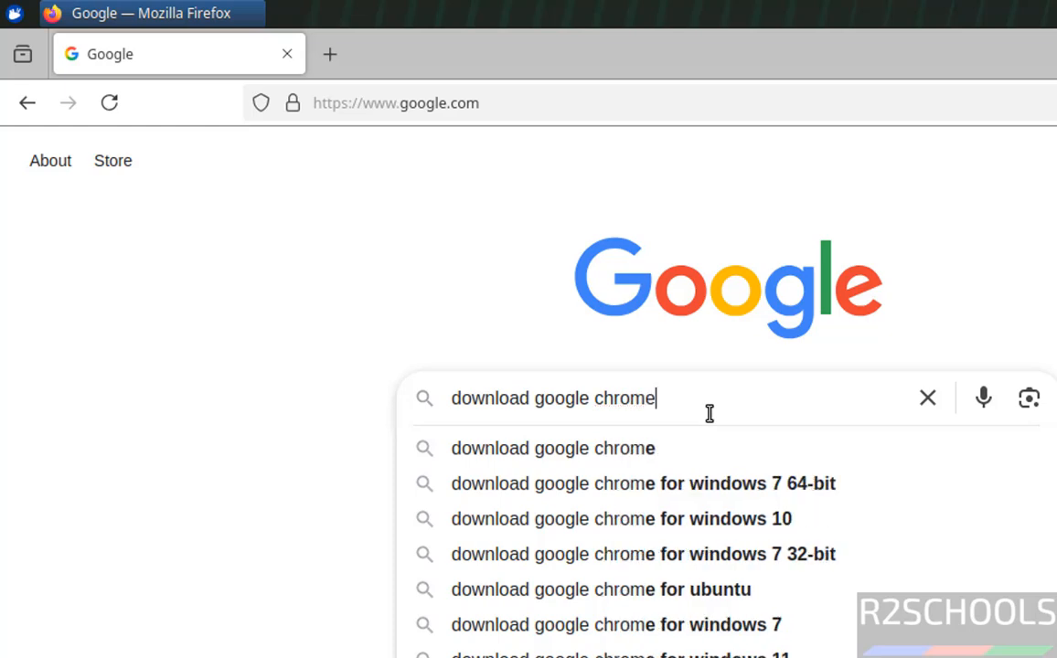
key(Return)
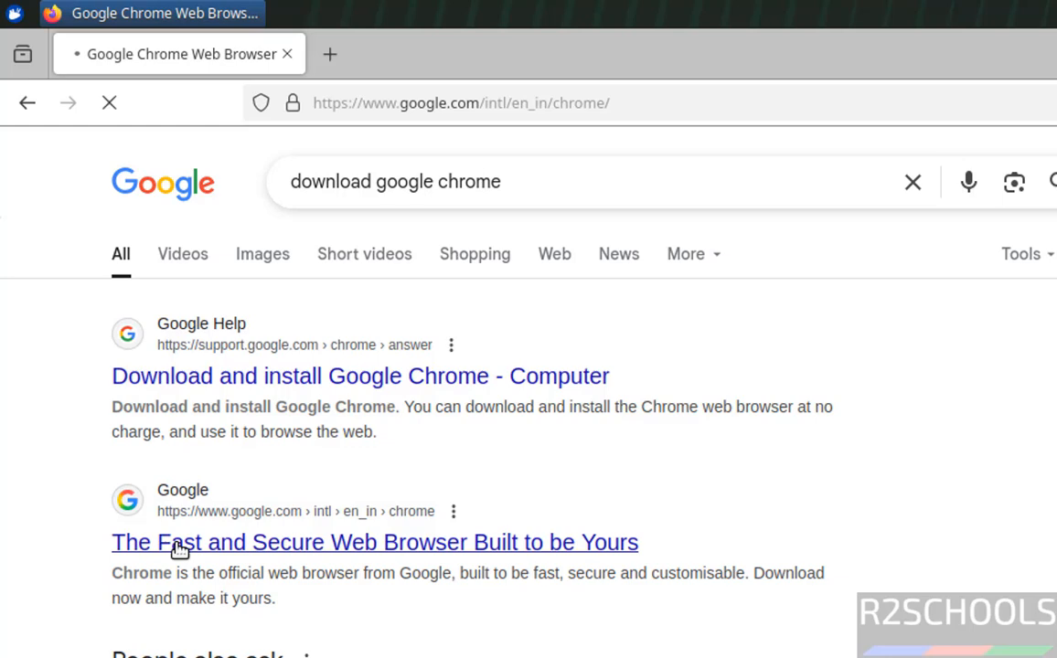
Step: Download the 64-bit .deb Chrome package from the official page and return to the terminal
click(374, 542)
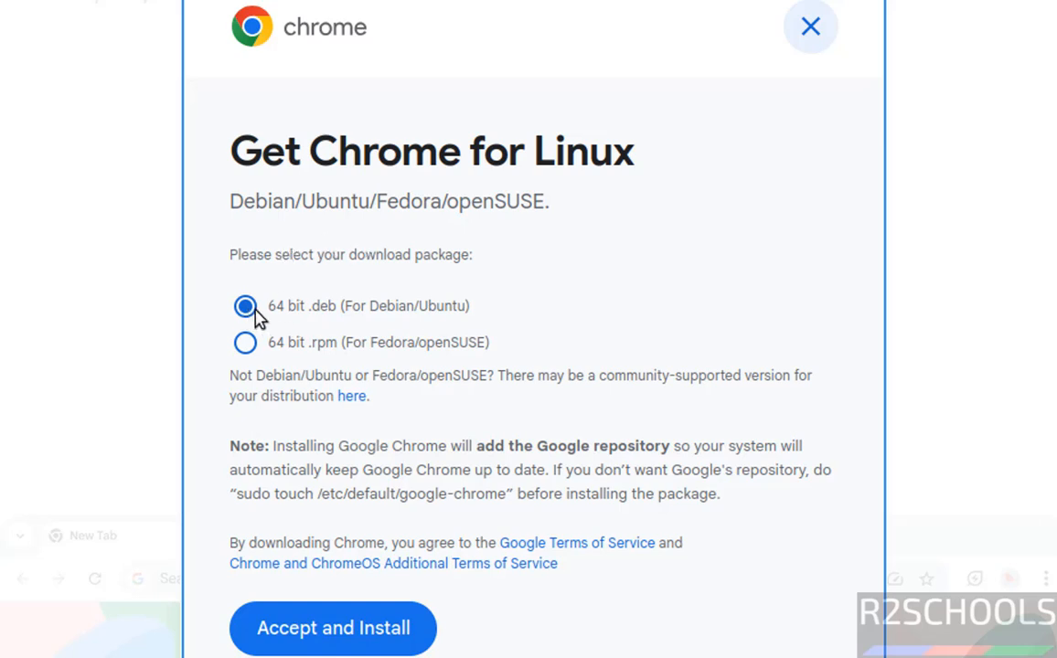
mouse_move(347, 323)
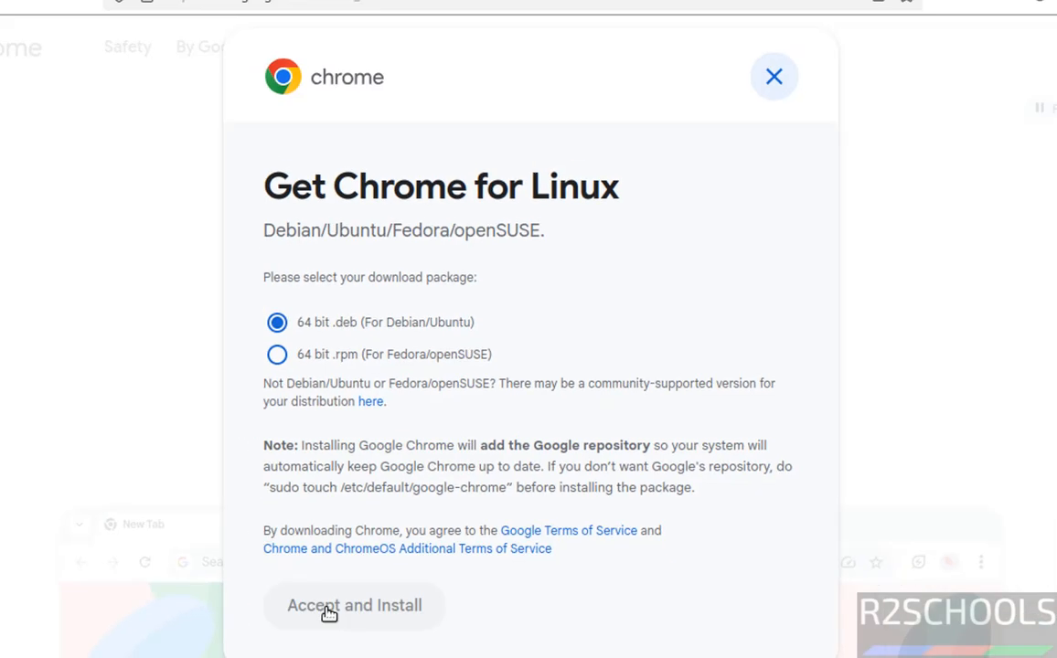
click(353, 605)
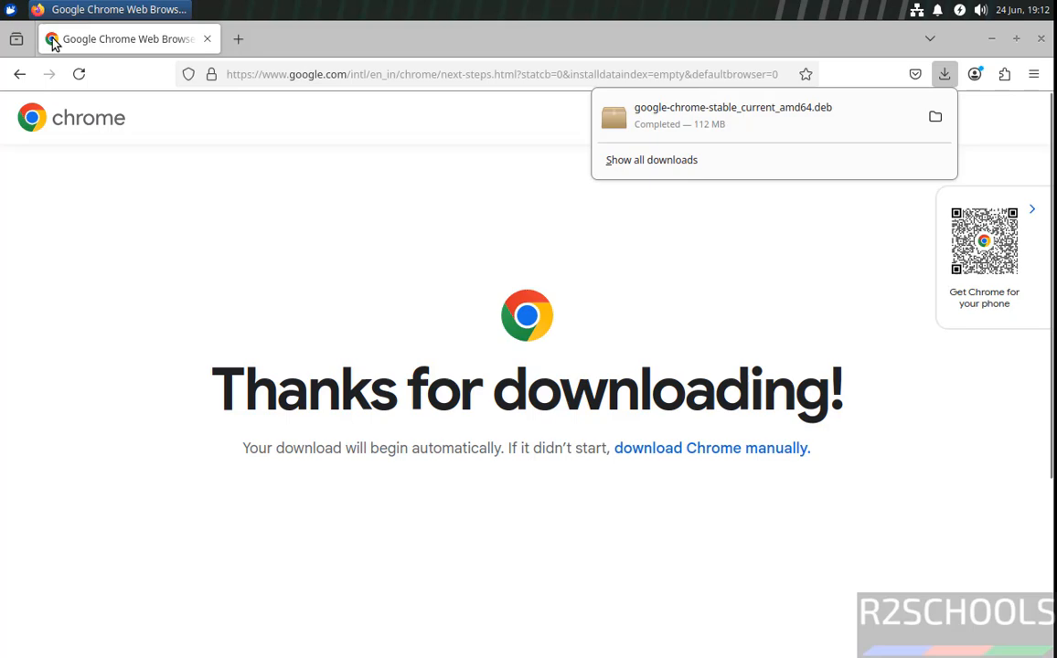
click(274, 9)
text(l)
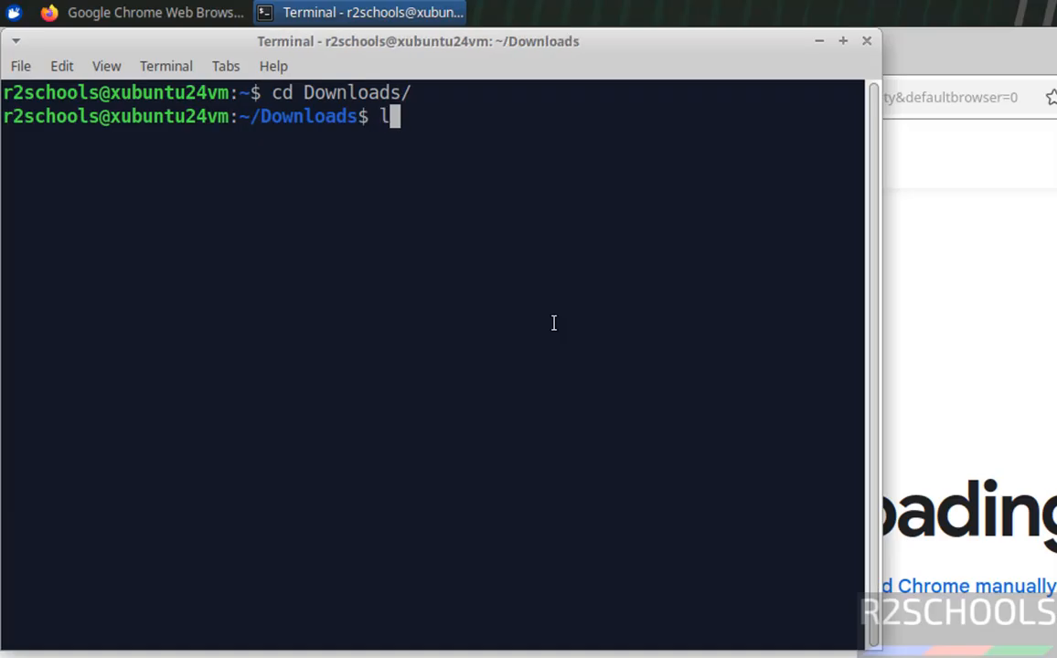
Step: Install google-chrome-stable_current_amd64.deb with sudo dpkg -i, entering the administrator password
key(Return)
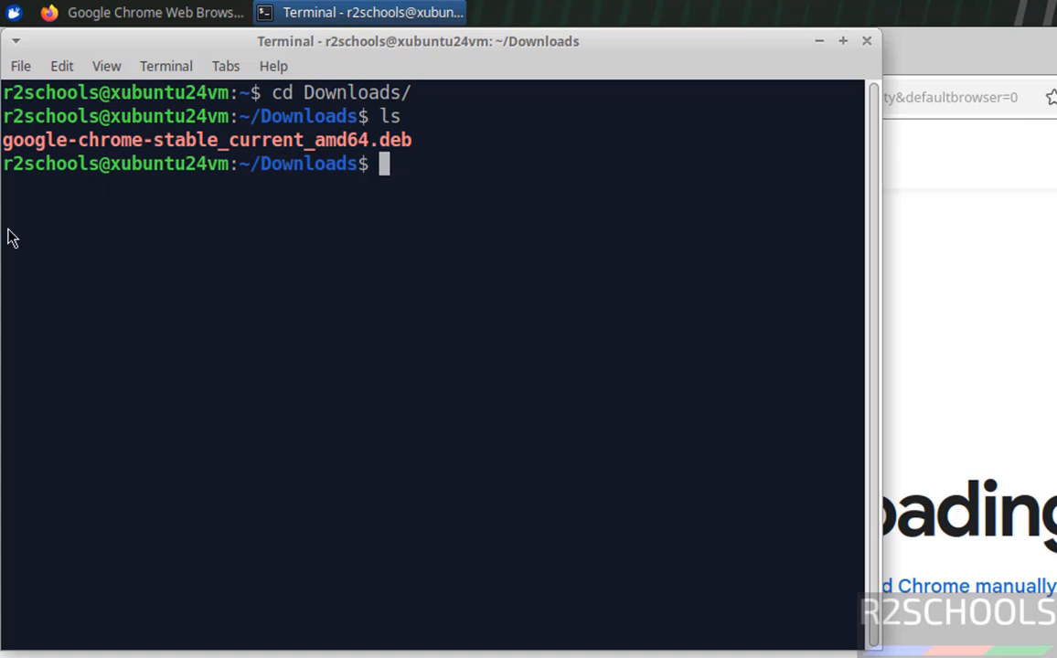
mouse_move(513, 238)
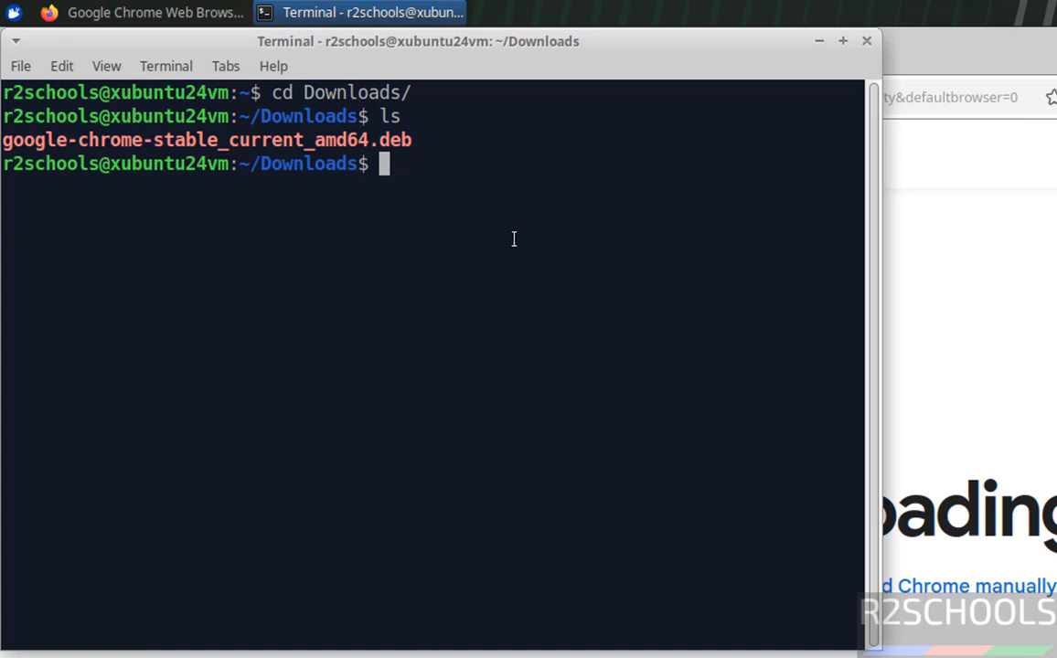
text(sudo)
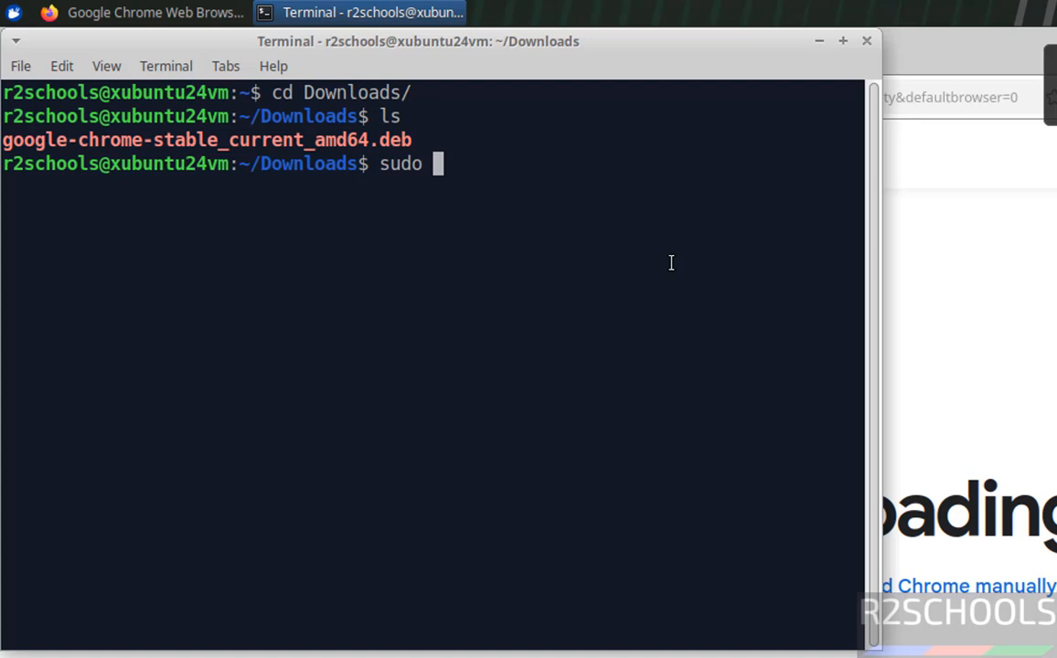
text(dpkg -i)
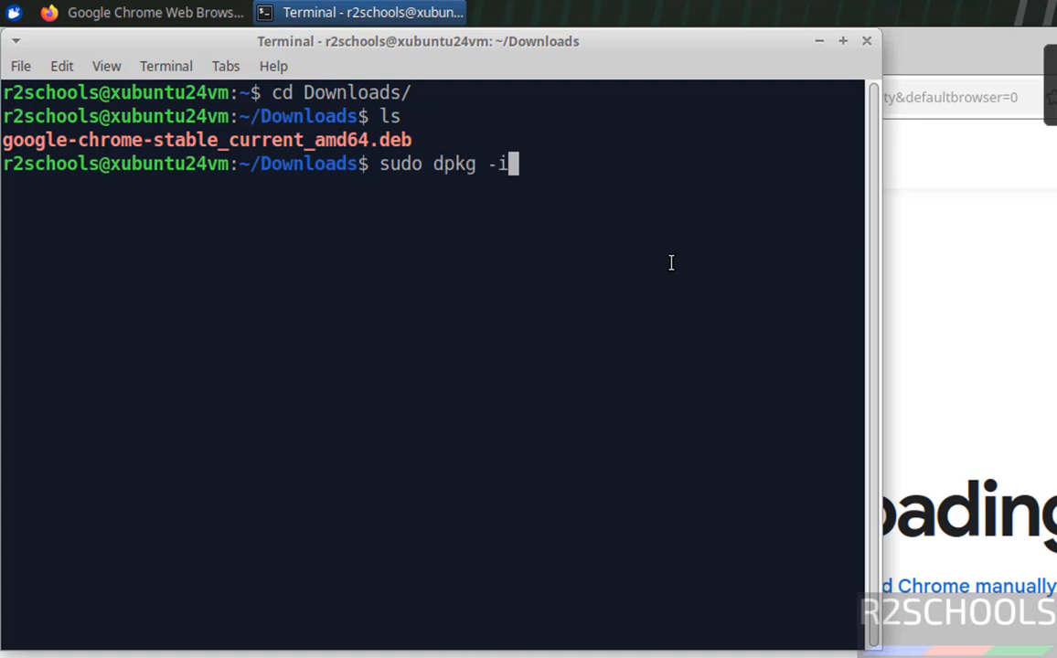
text(google-chrome-stable_current_amd64.deb)
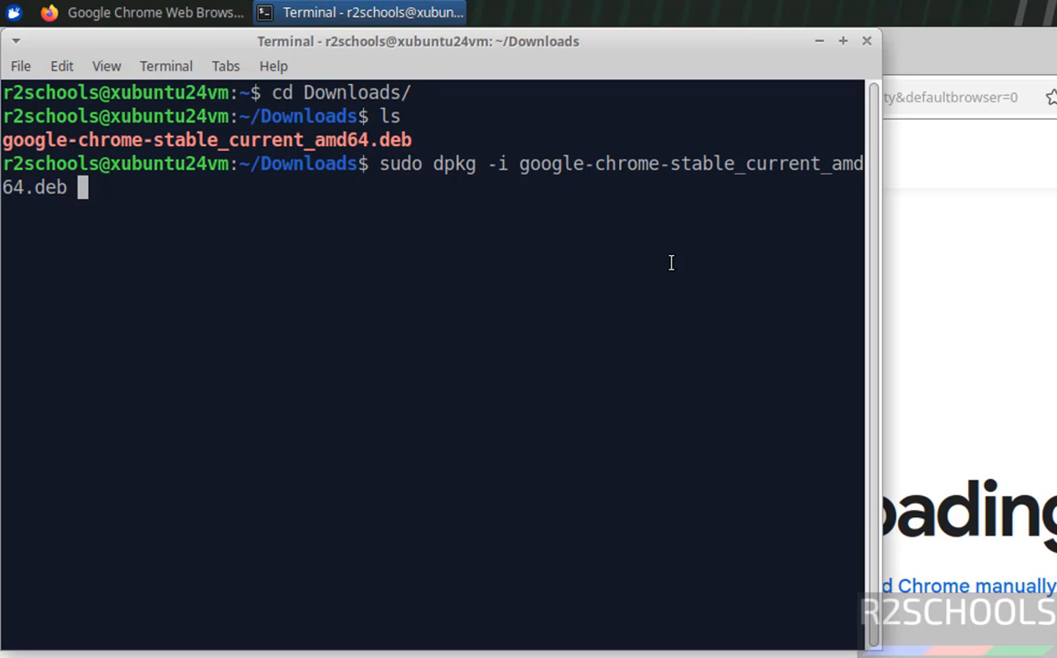
key(Return)
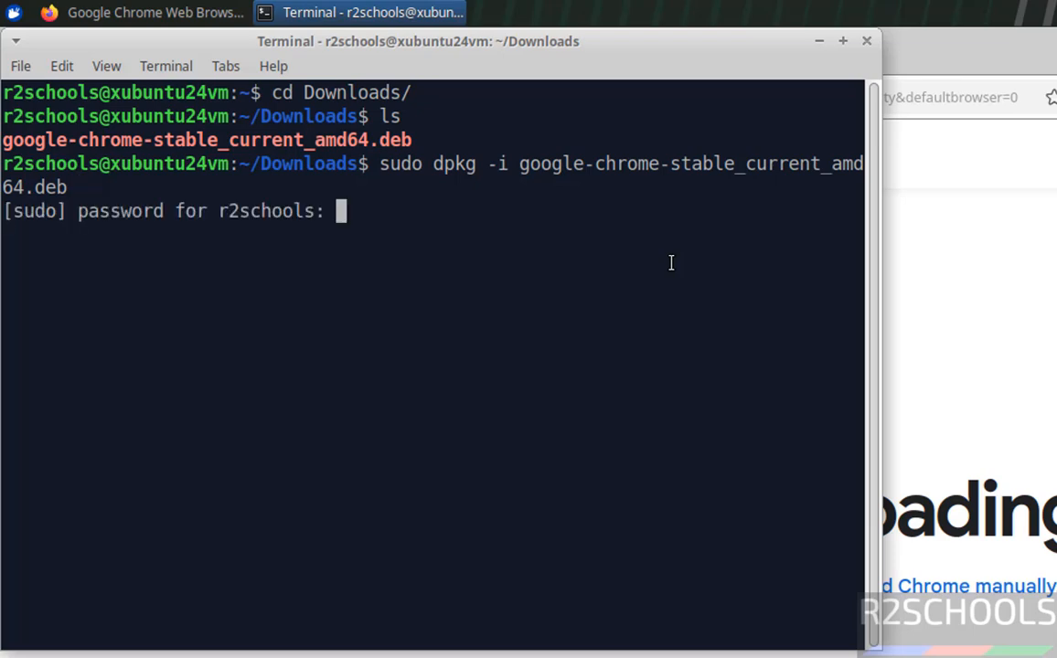
key(Return)
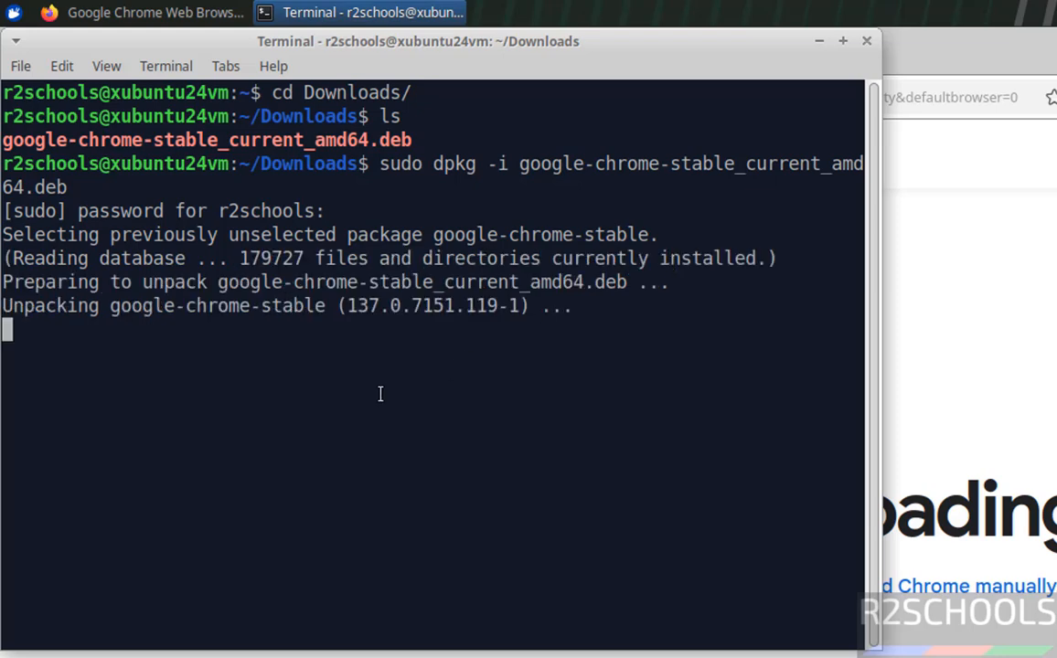
mouse_move(335, 409)
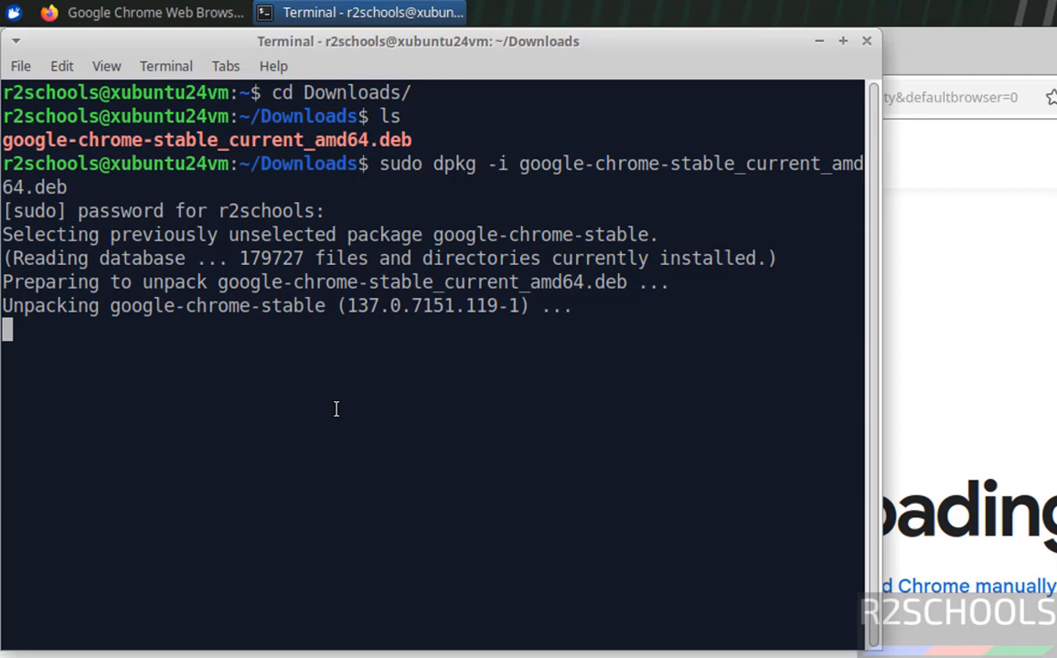
mouse_move(425, 334)
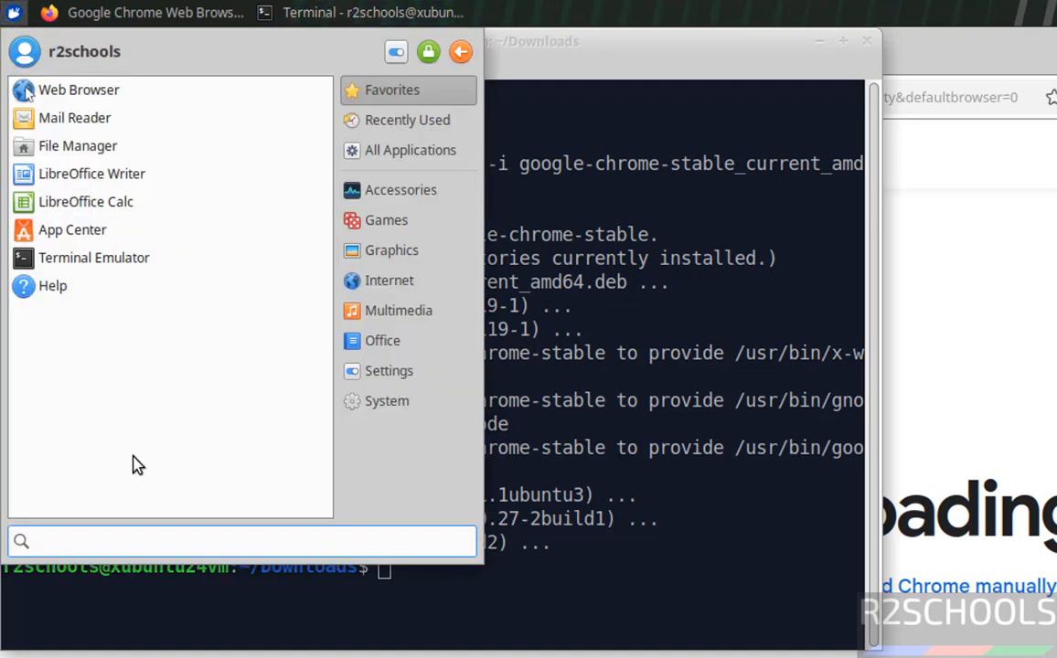
Step: Launch Google Chrome from the Whisker Menu, declining default-browser and usage reporting
text(google)
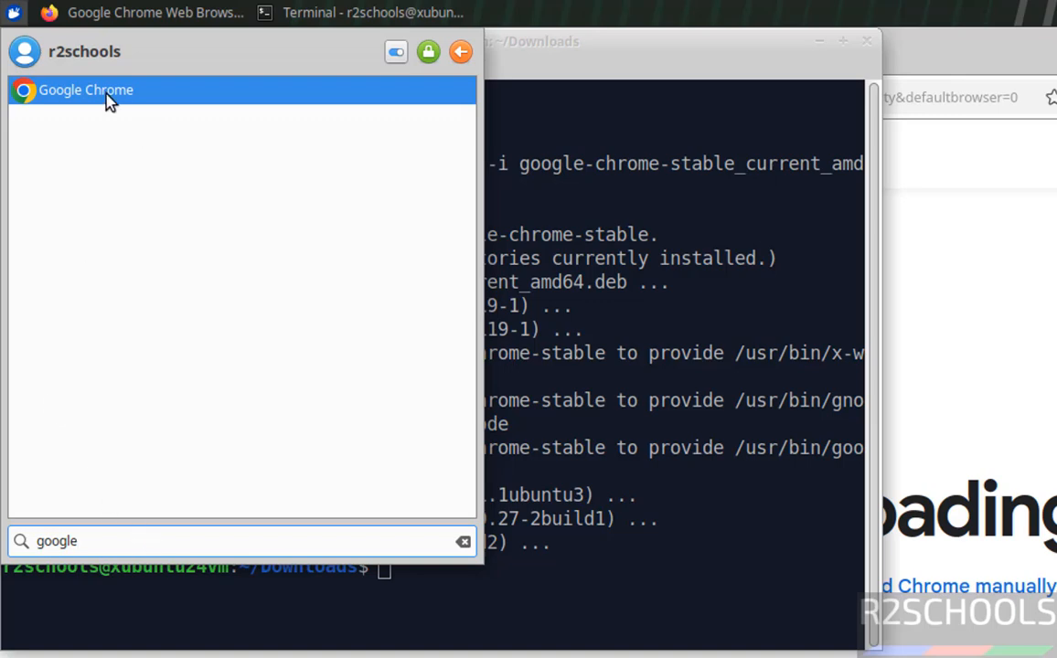
click(86, 89)
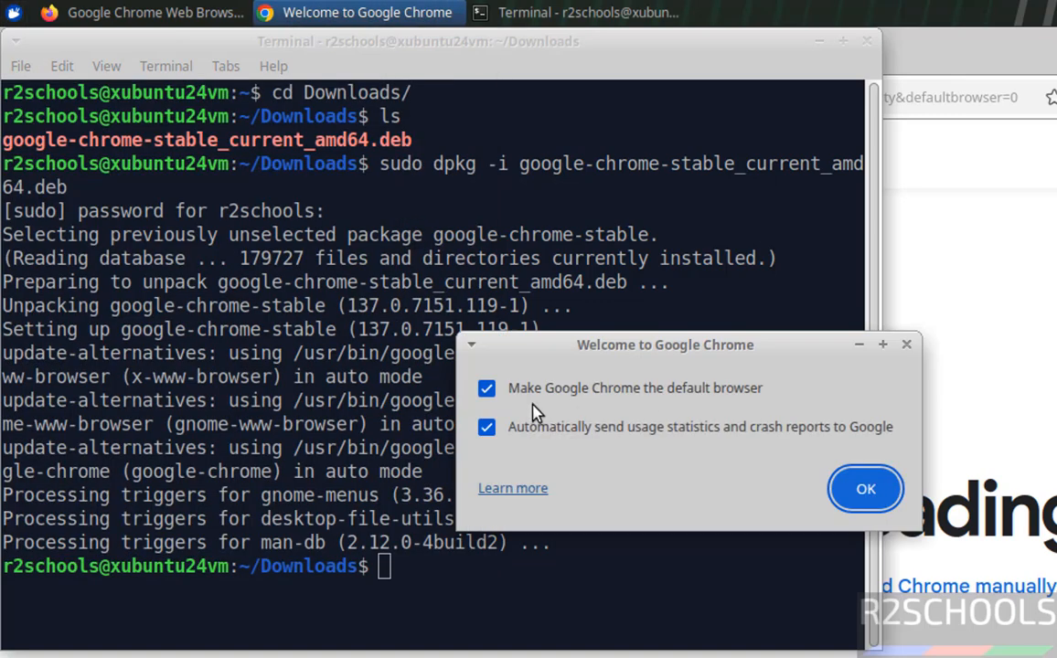
mouse_move(553, 378)
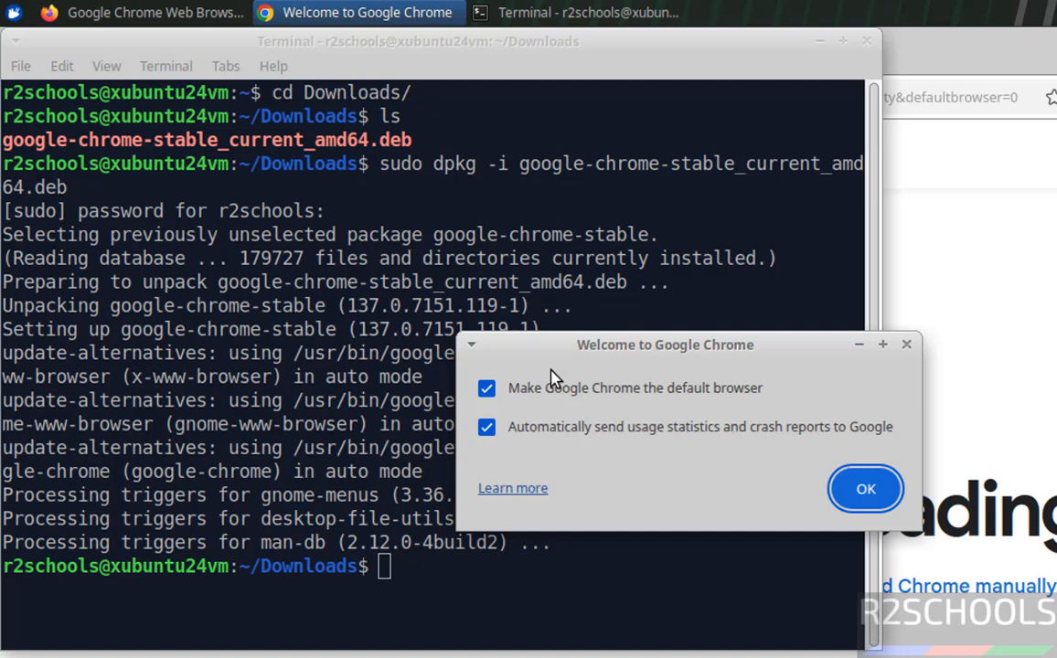
click(487, 388)
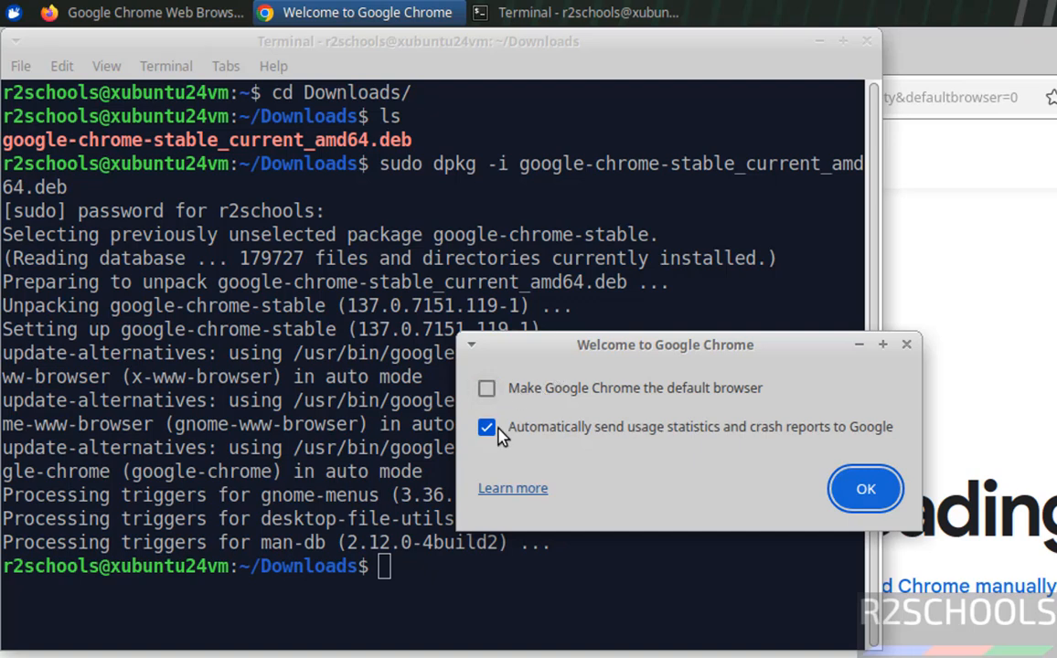
click(486, 427)
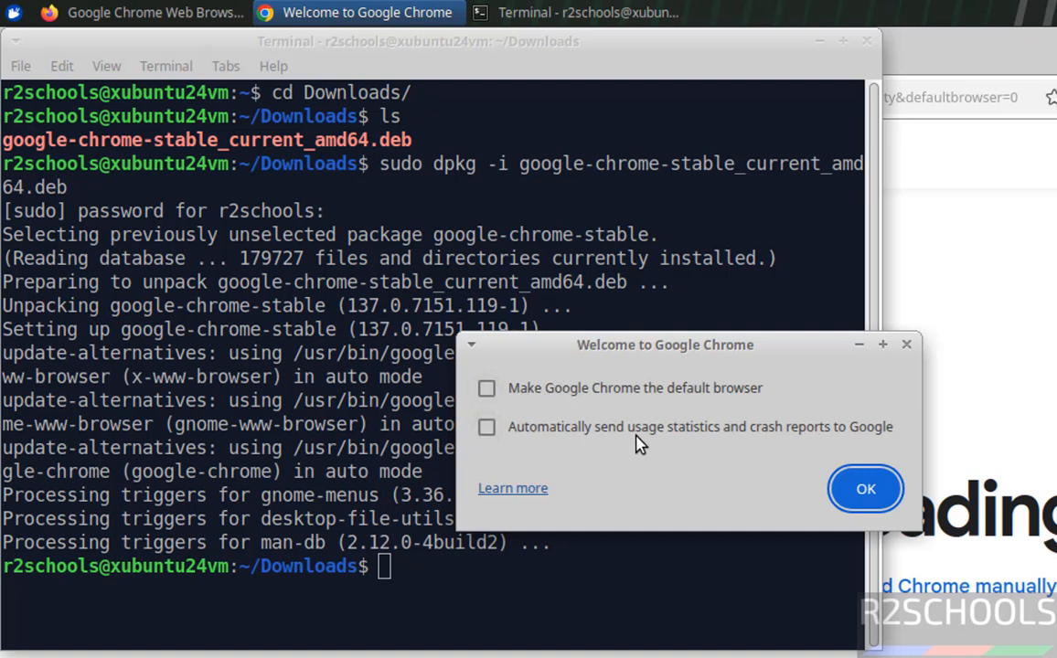
mouse_move(884, 444)
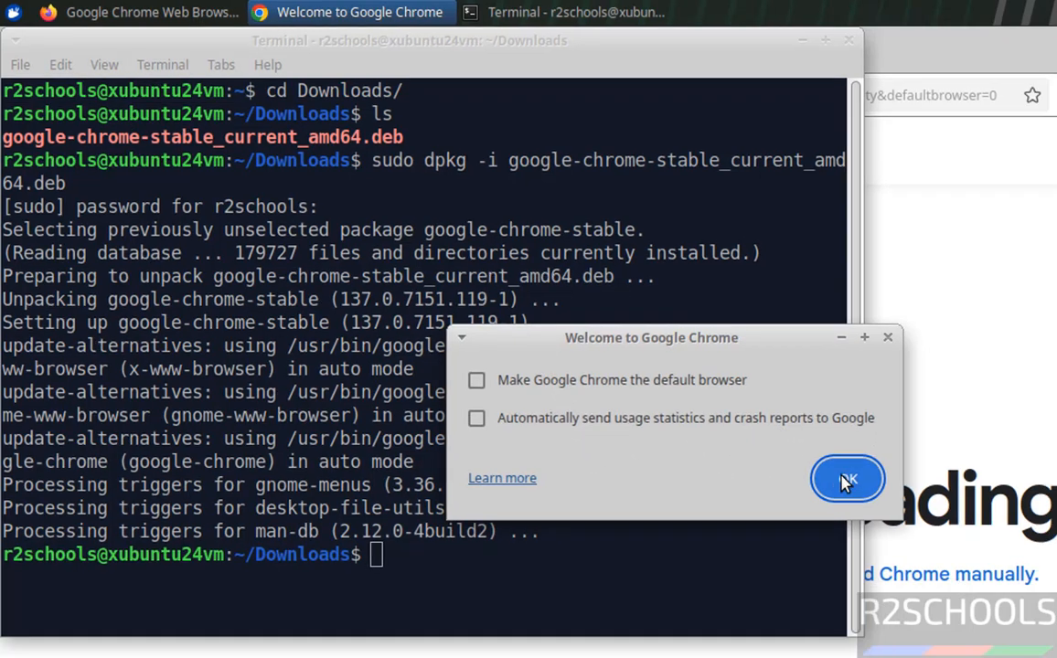
click(847, 480)
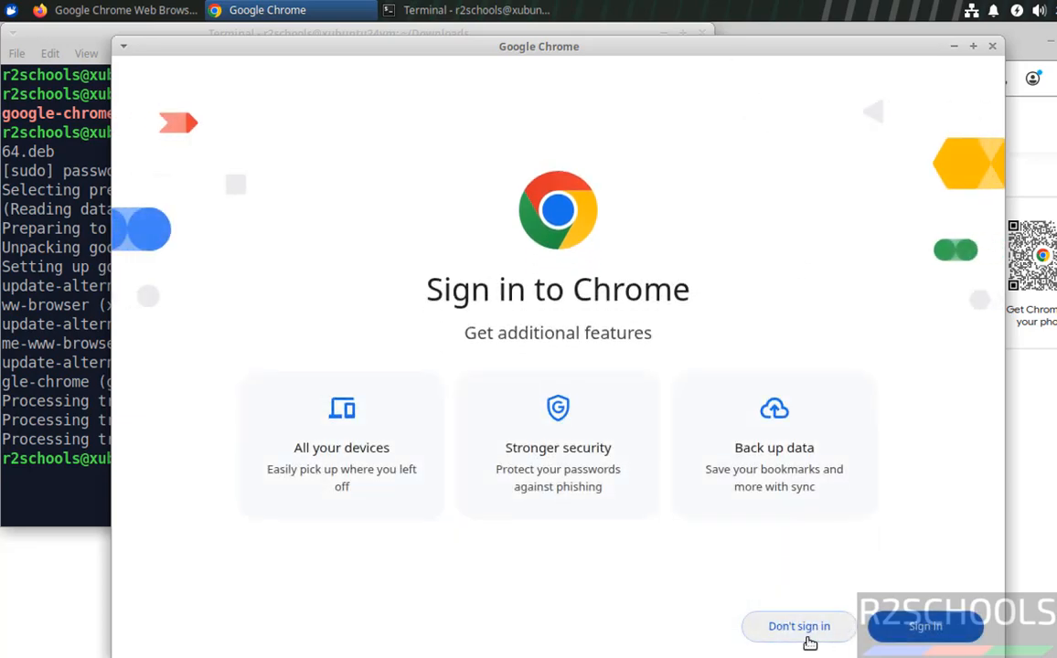
Step: Skip Chrome sign-in, dismiss the ad privacy notice and return to the terminal
click(798, 626)
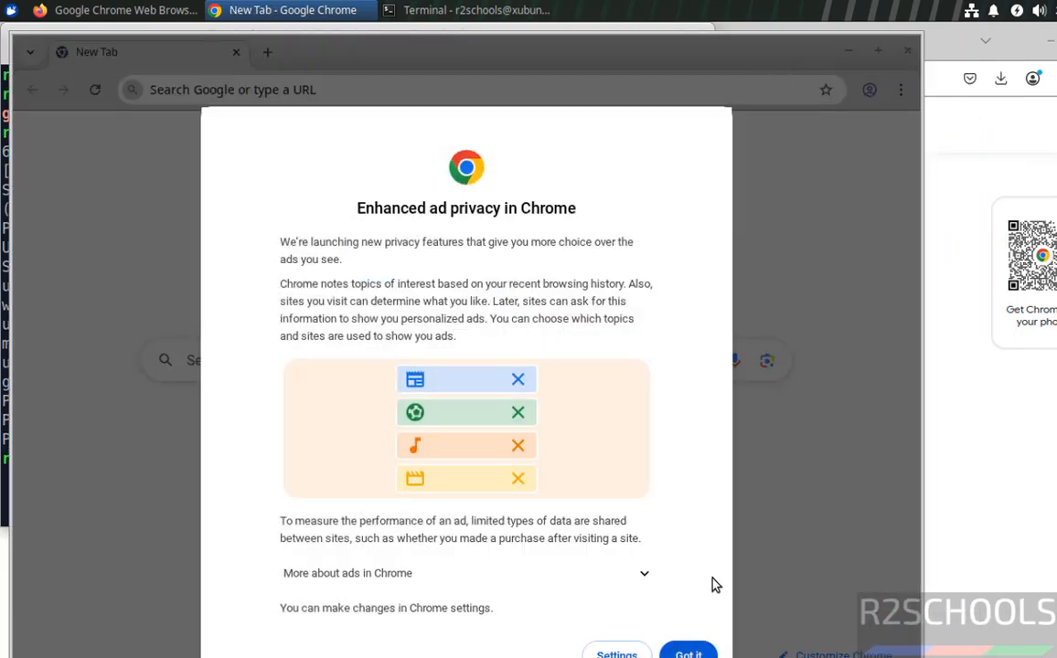
click(688, 653)
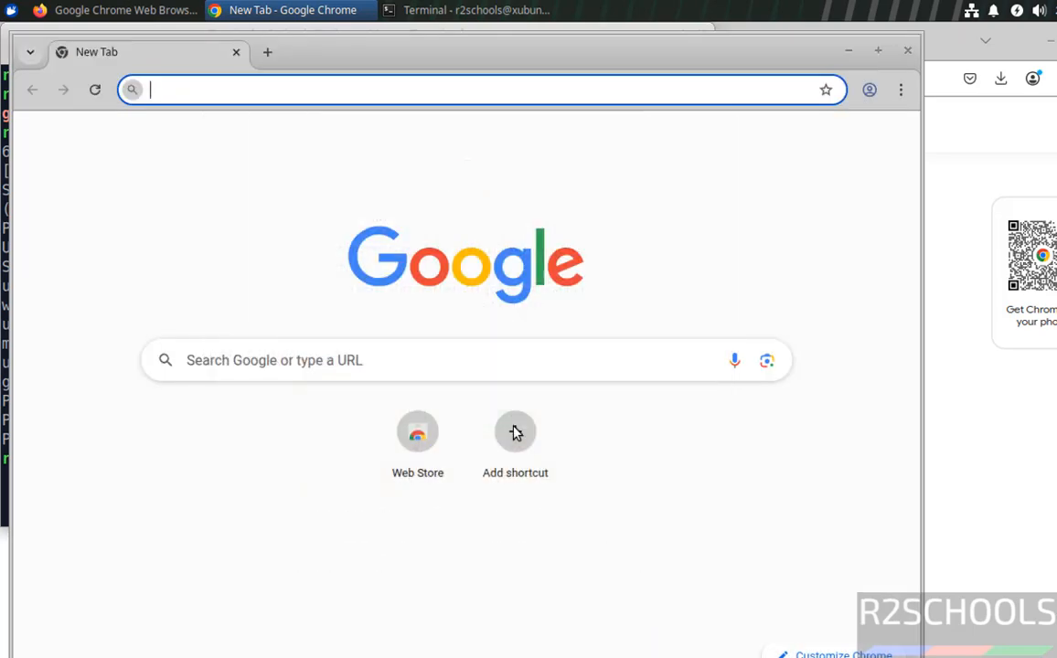
click(466, 10)
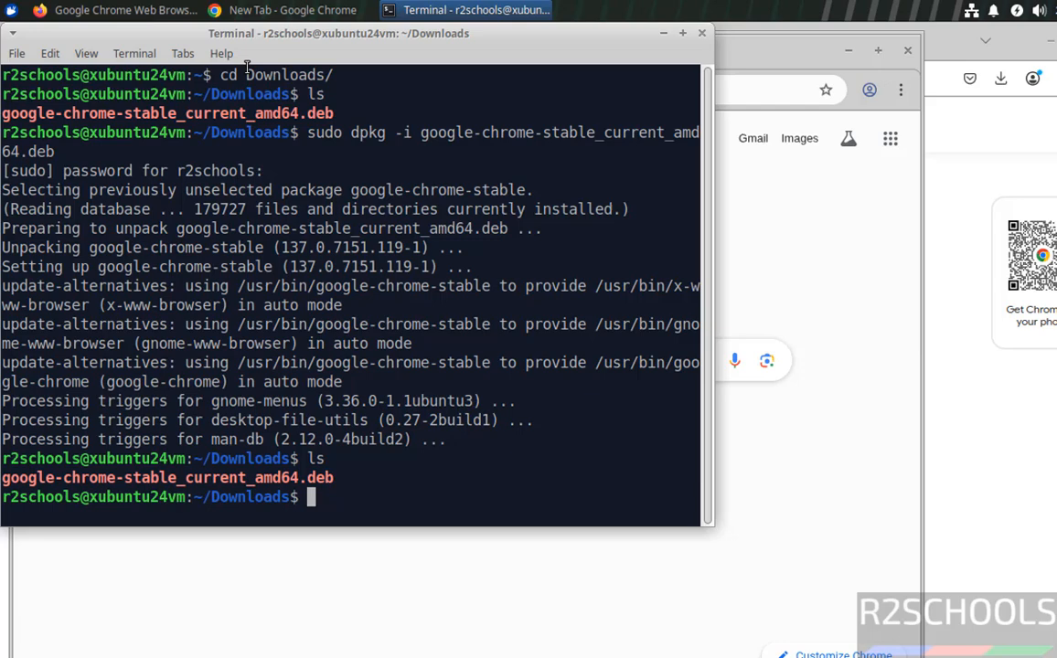
Step: Start the rm command for the Chrome .deb file and correct a typing mistake
text(rm google-chrome-stable_current_amd64.deb)
text(ls)
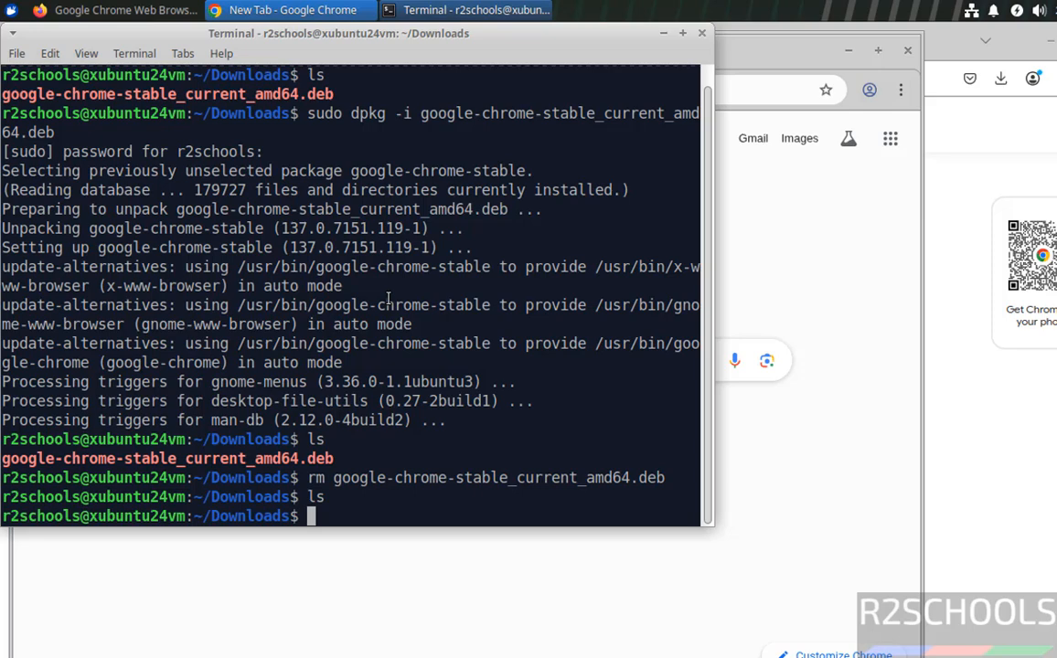
text(ex)
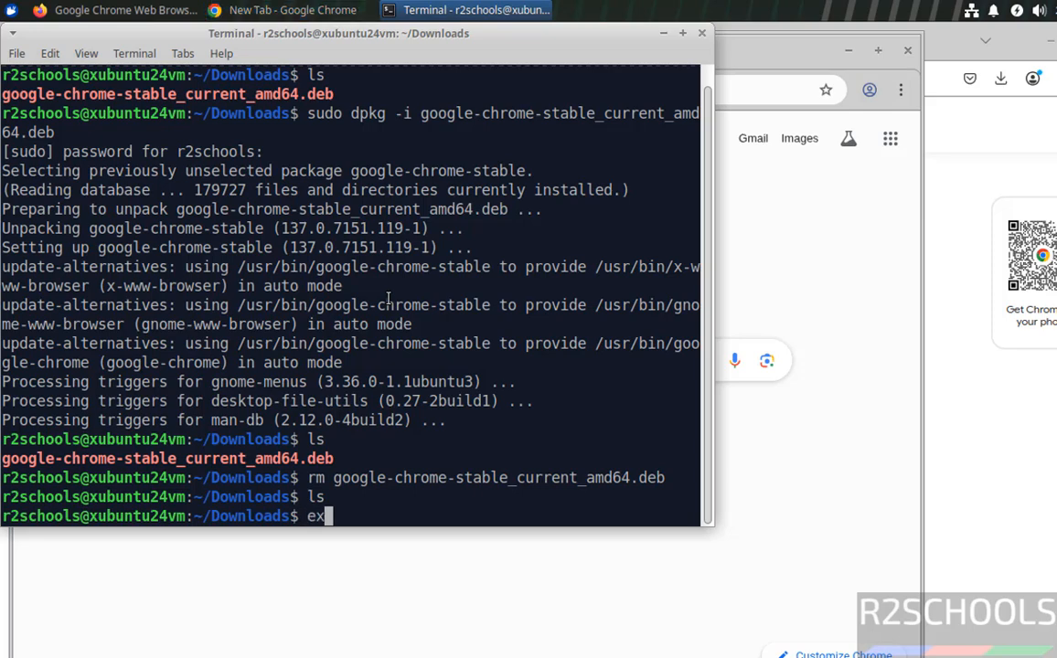
key(BackSpace)
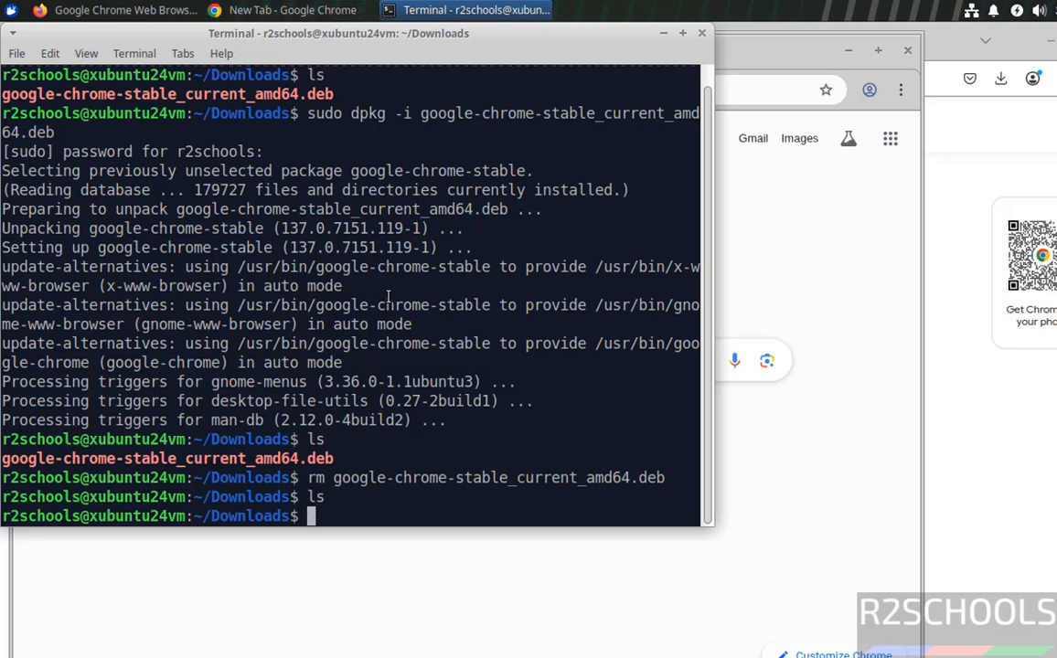